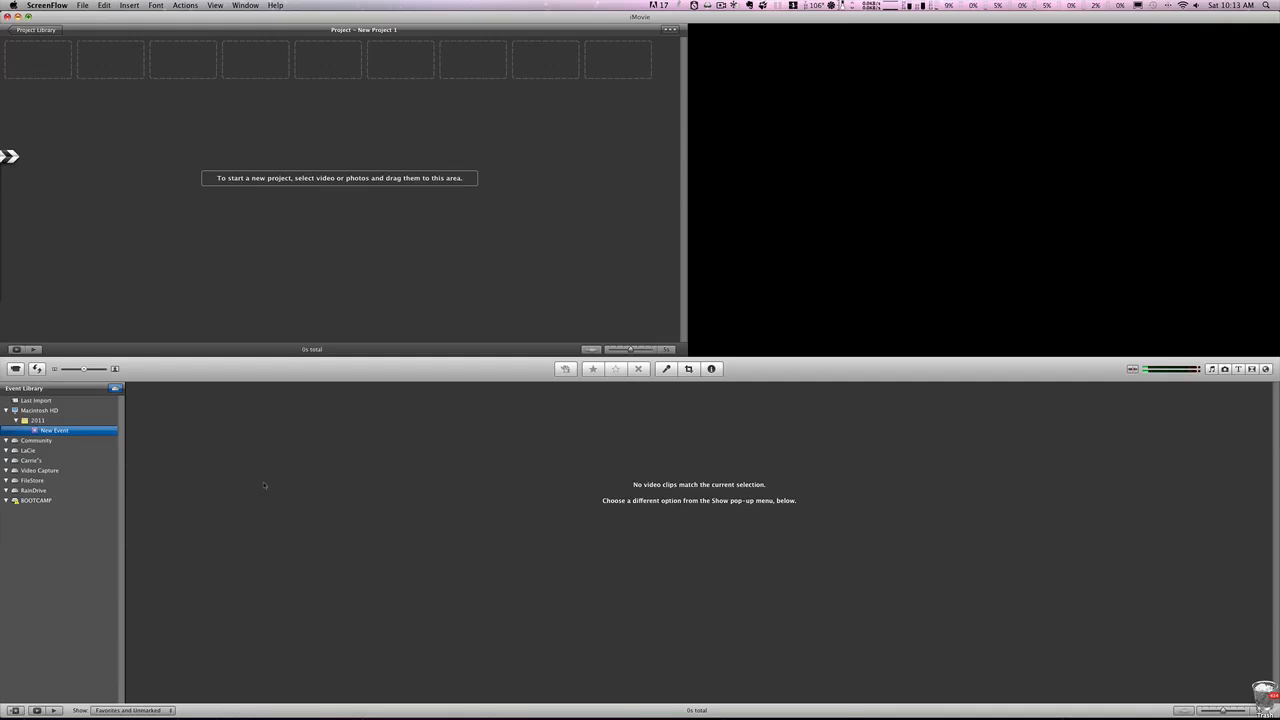
mouse_move(193, 450)
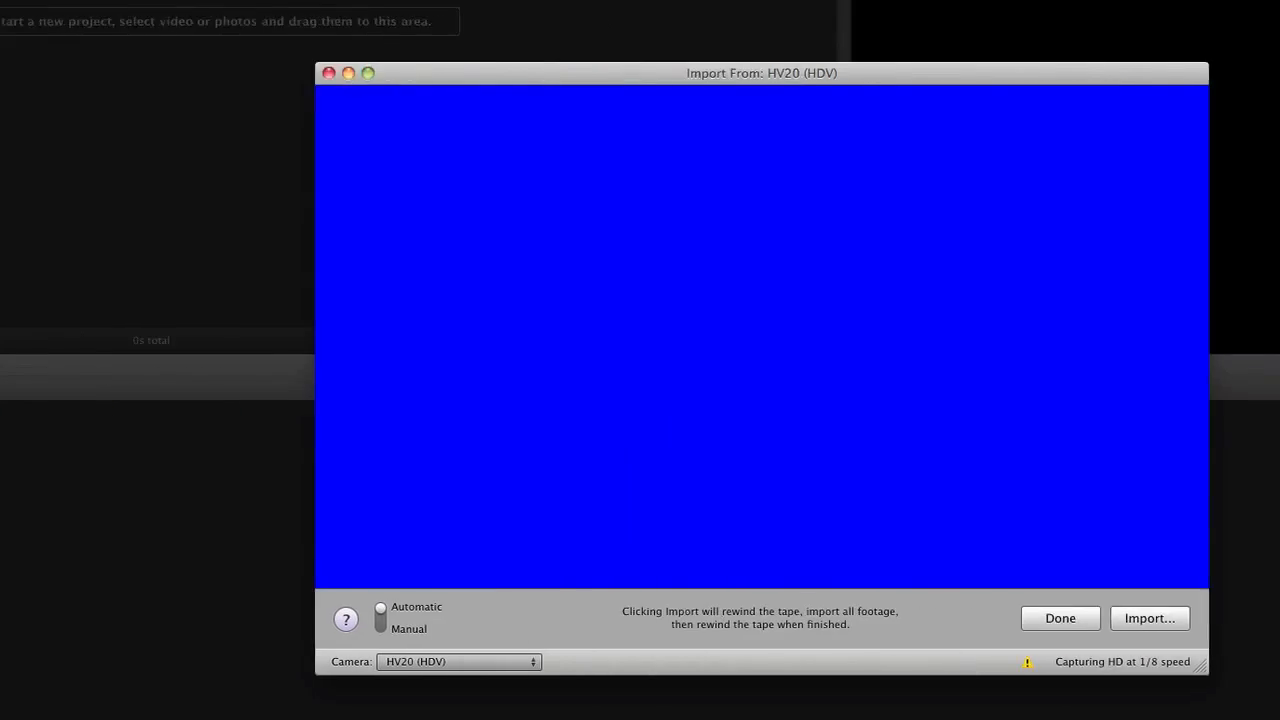
left_click_drag(762, 72, 640, 72)
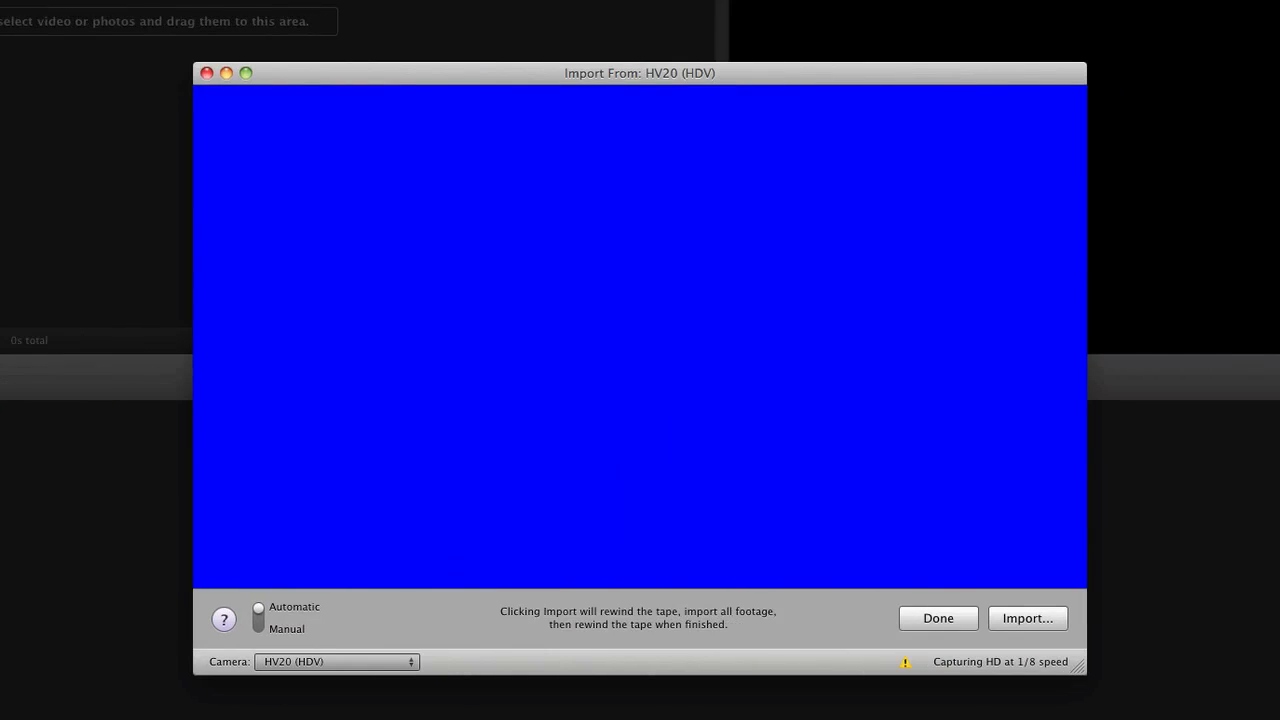
mouse_move(192, 491)
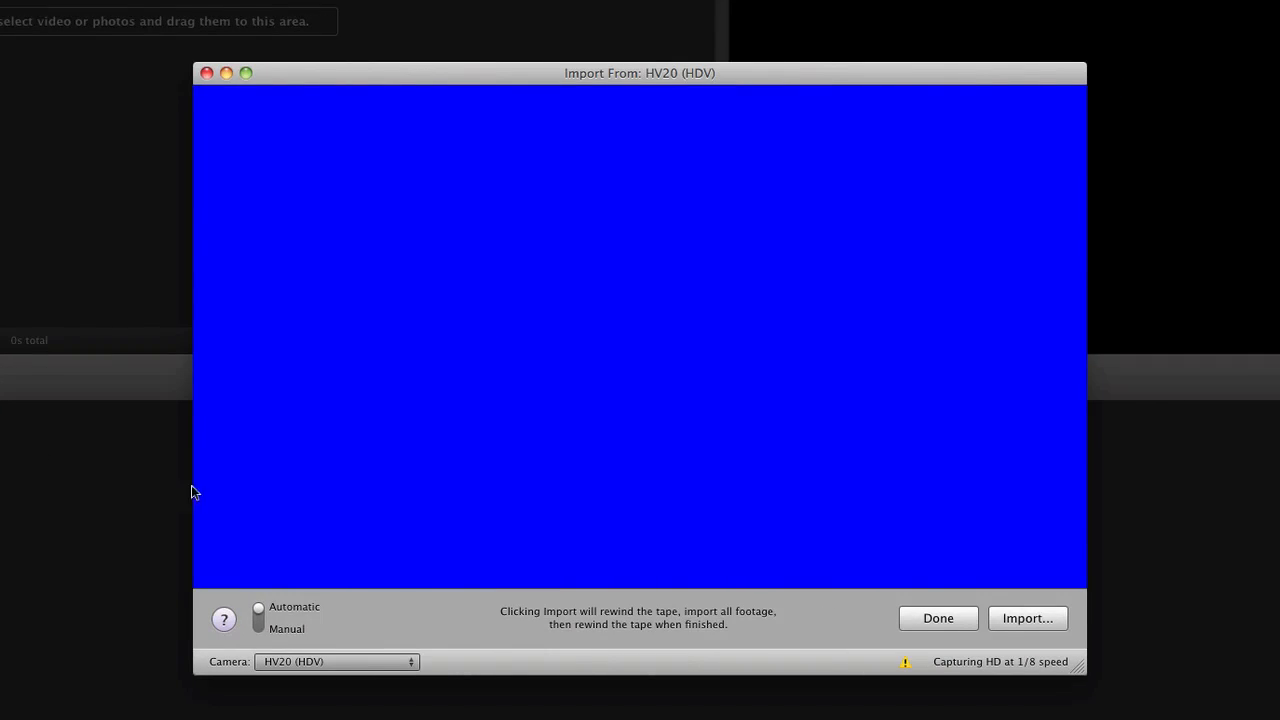
left_click(336, 662)
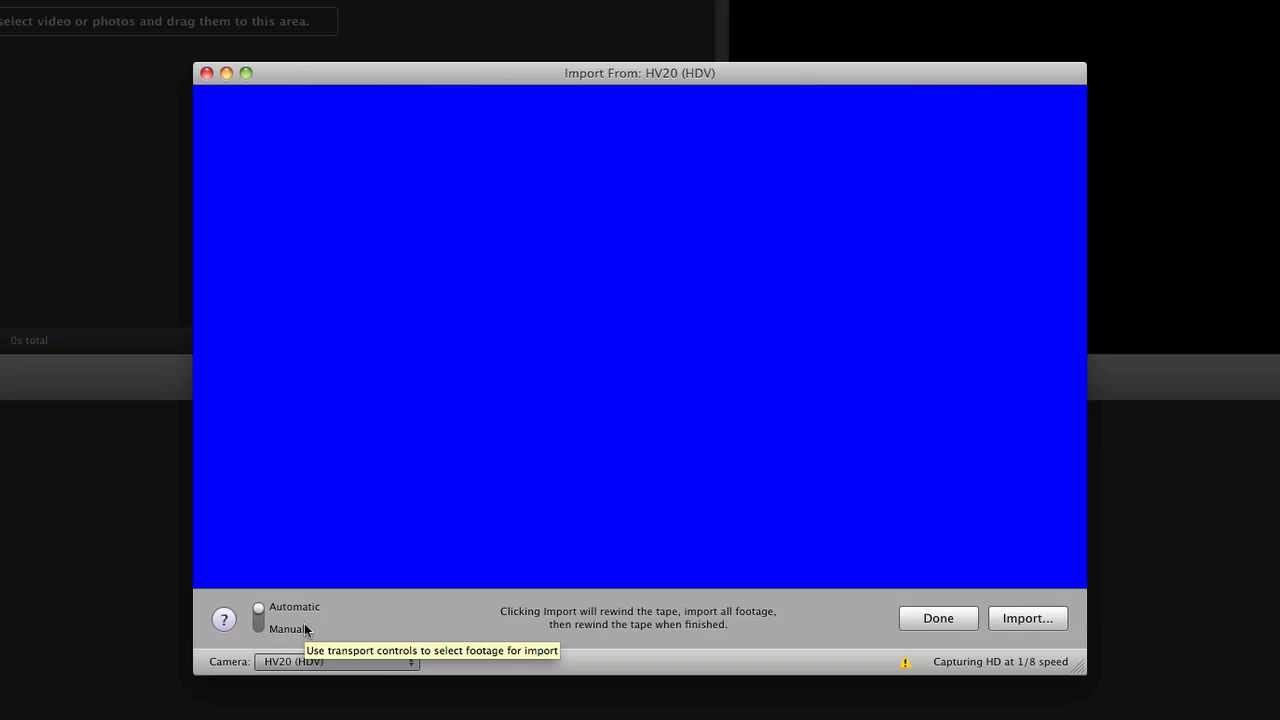
left_click(262, 628)
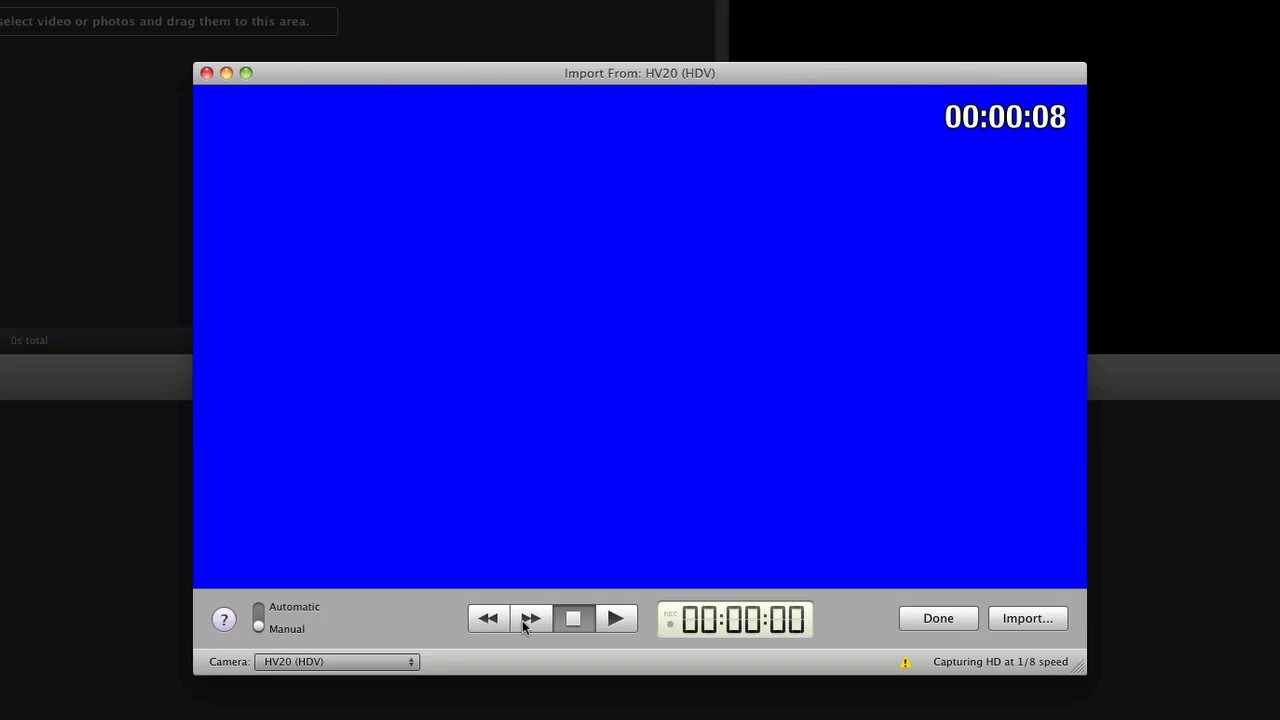
mouse_move(533, 623)
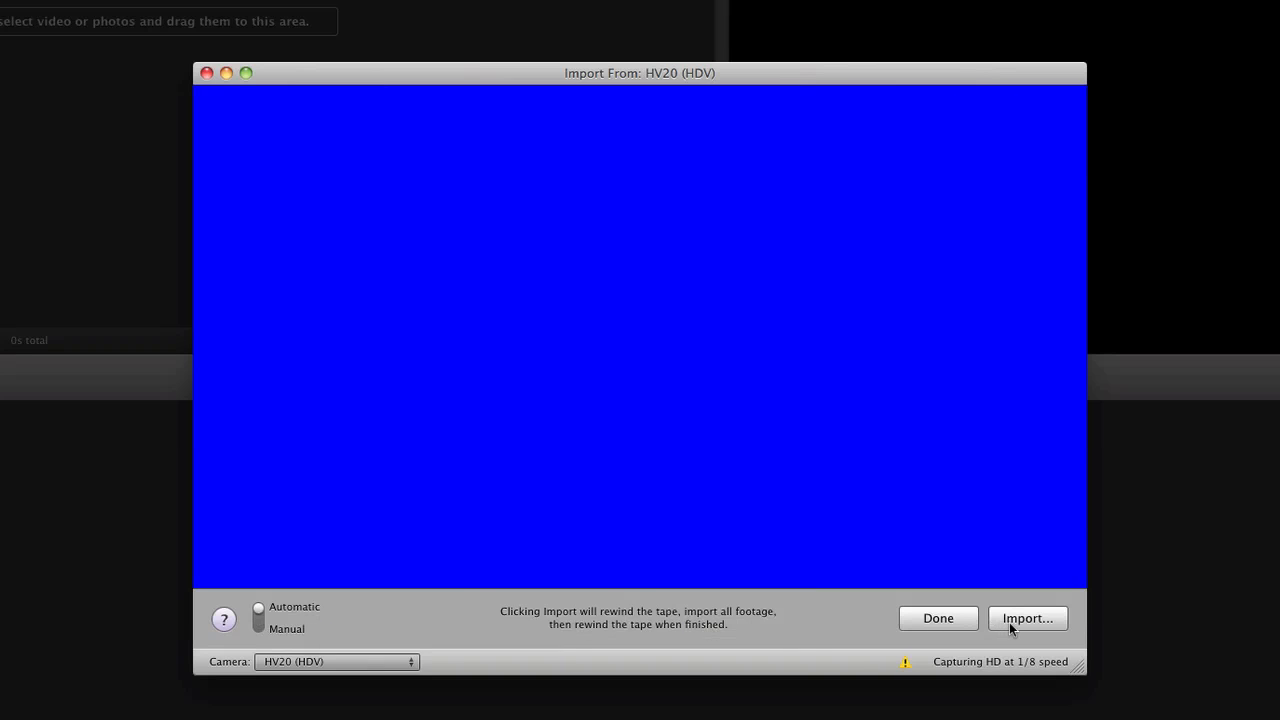
Set the tape import to save to RainDrive as a new event, then select the event name field.
left_click(1027, 617)
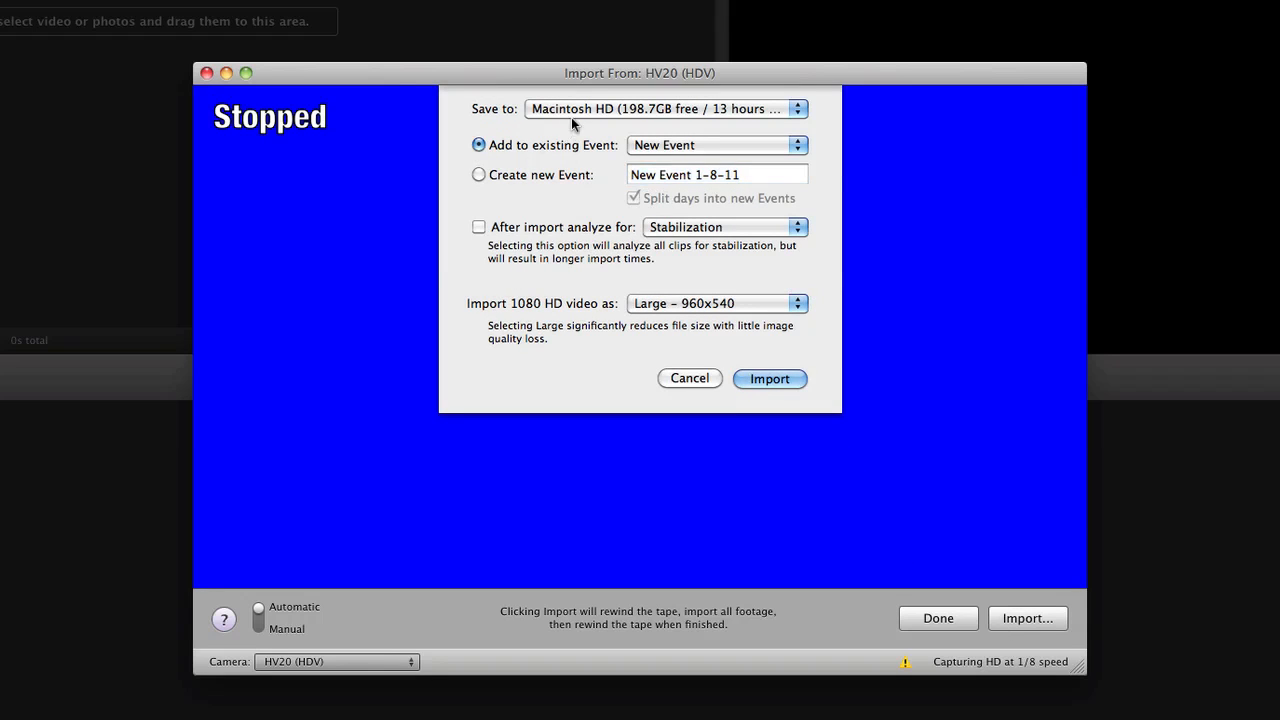
left_click(663, 108)
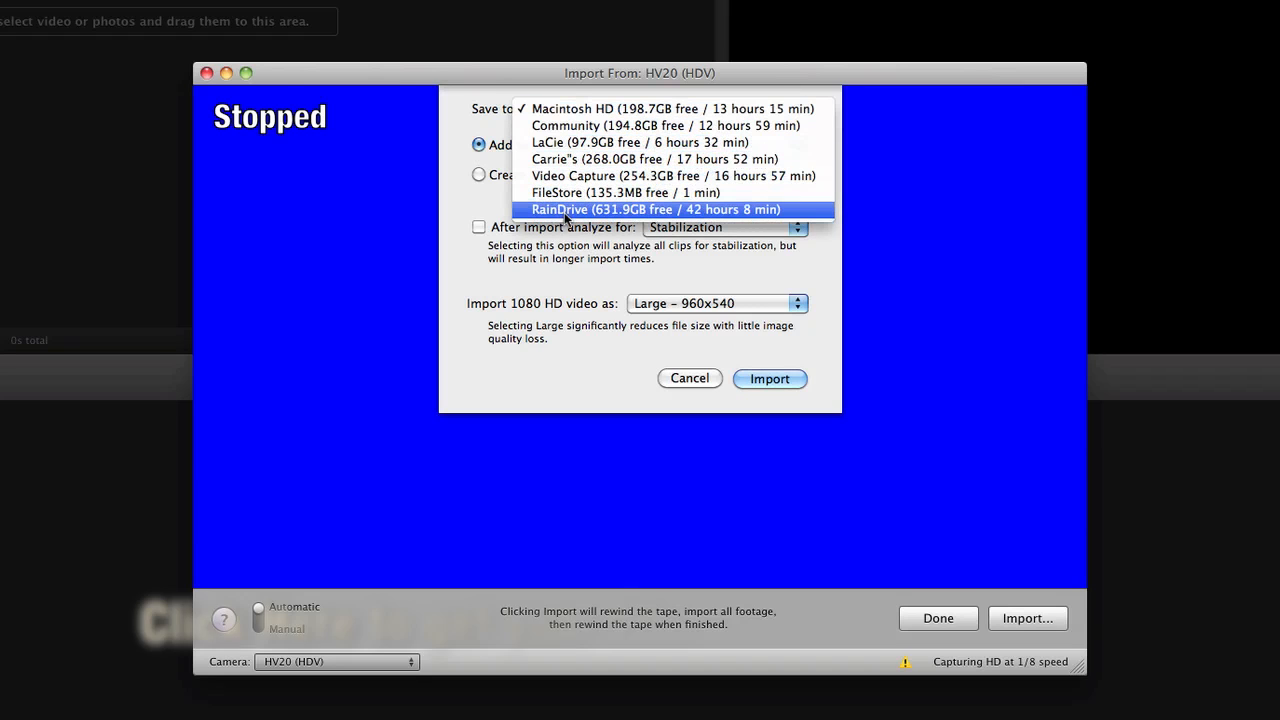
left_click(636, 209)
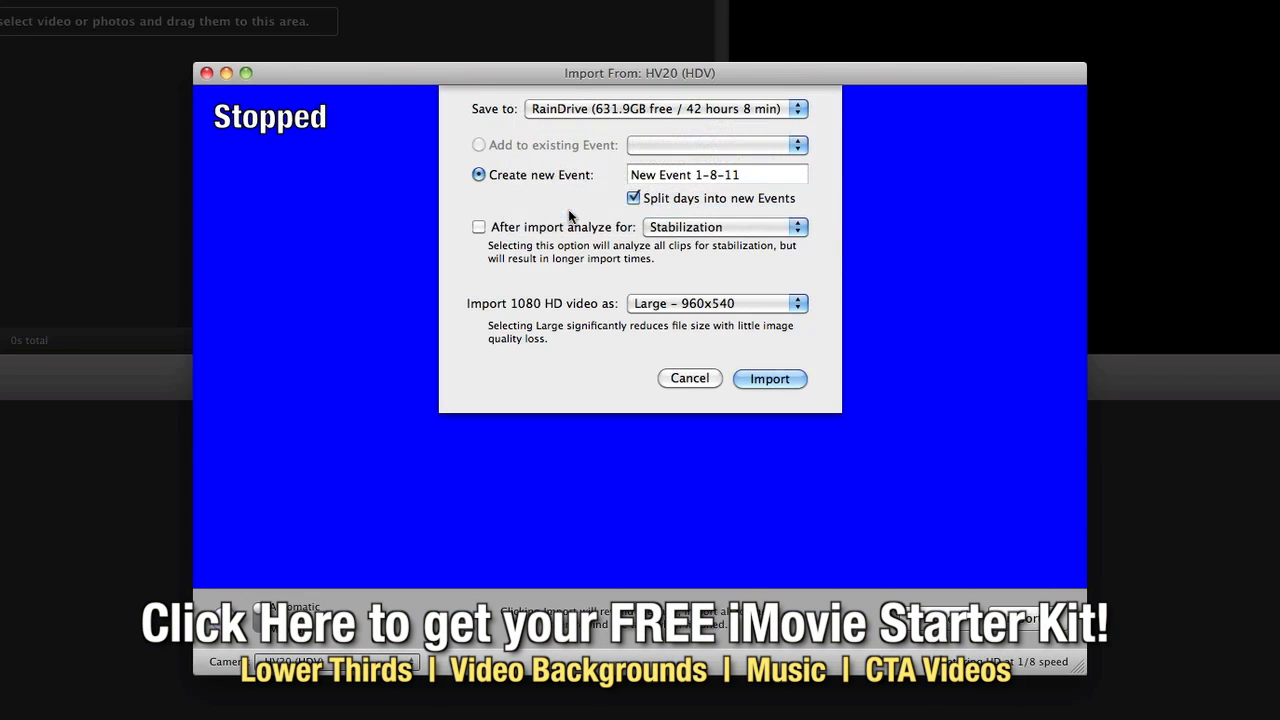
mouse_move(540, 160)
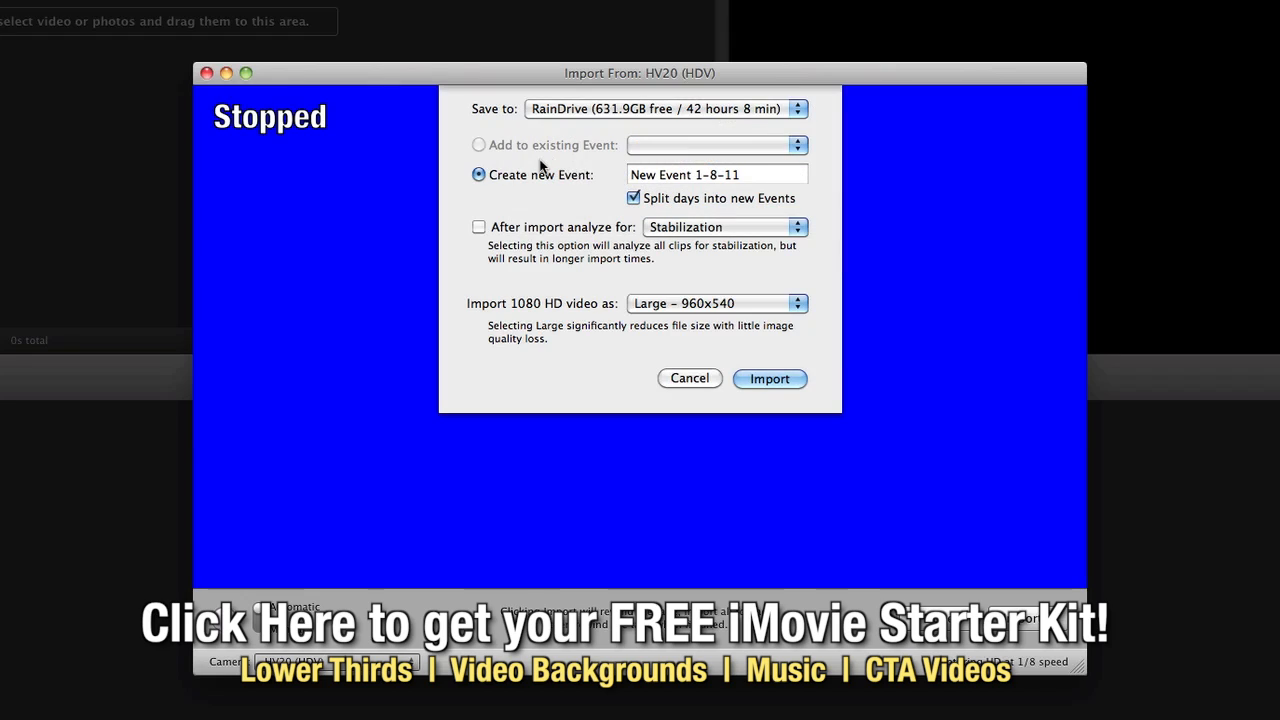
mouse_move(653, 187)
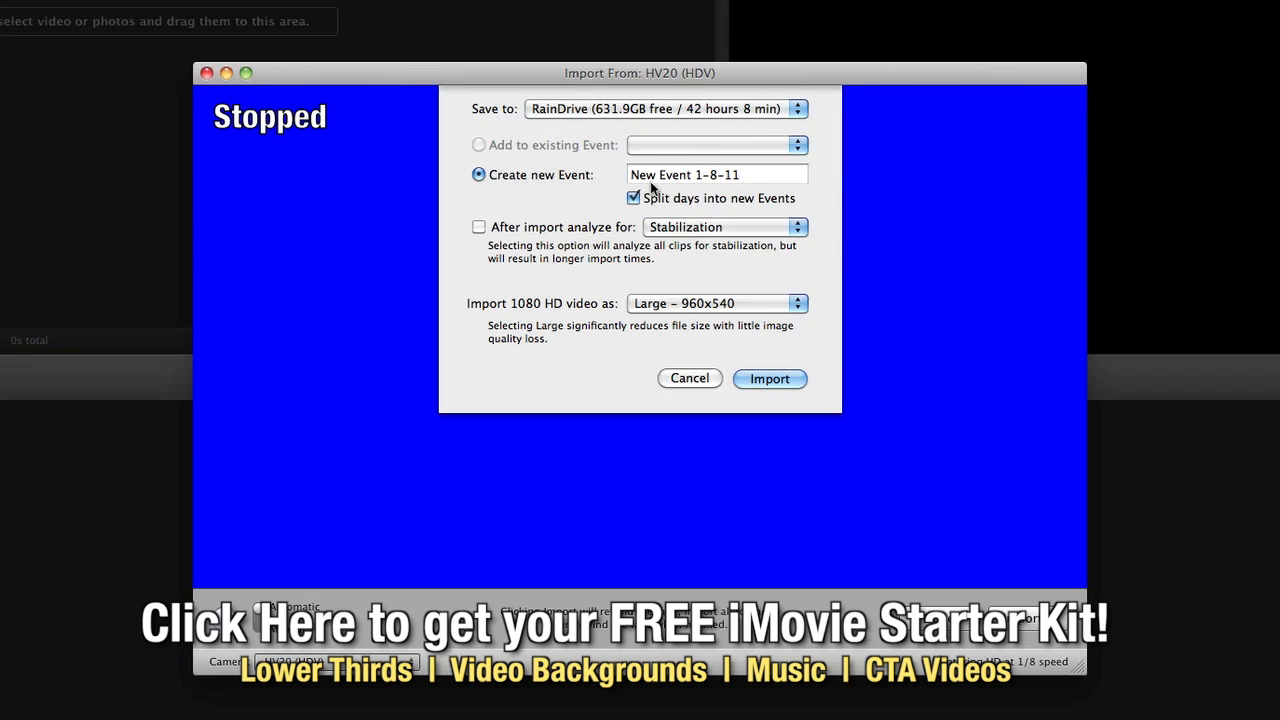
mouse_move(582, 178)
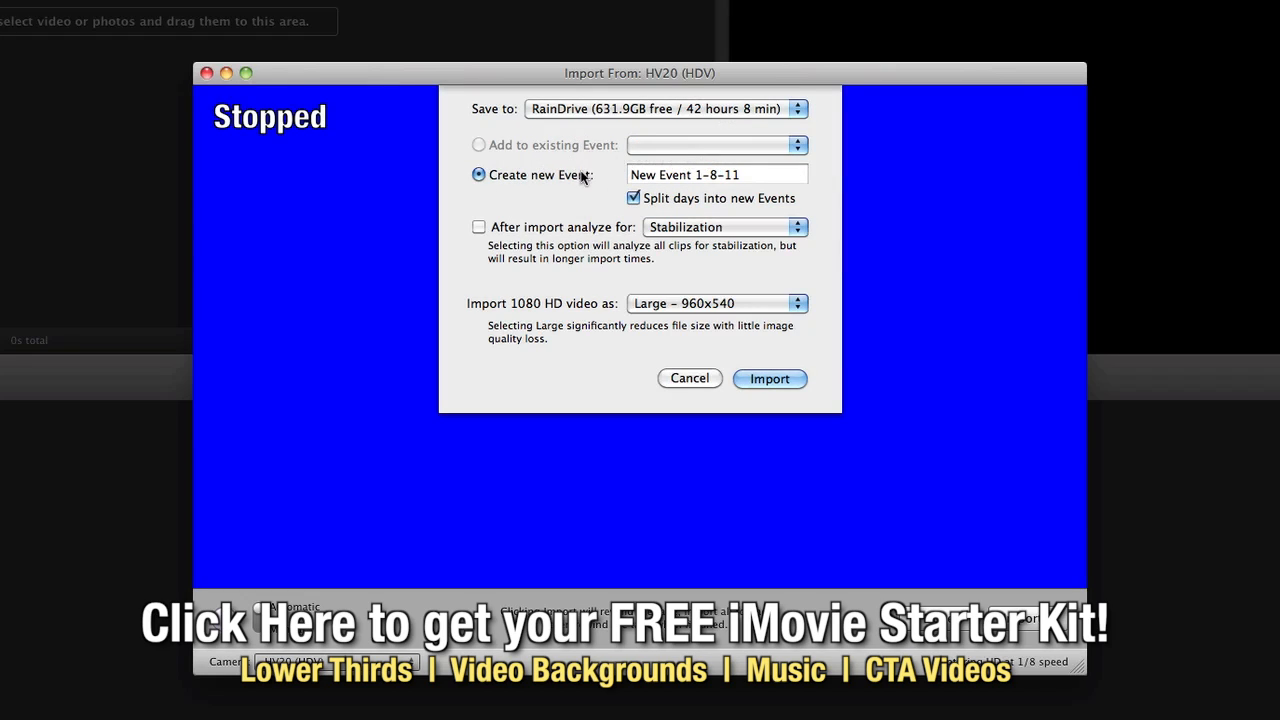
left_click(716, 174)
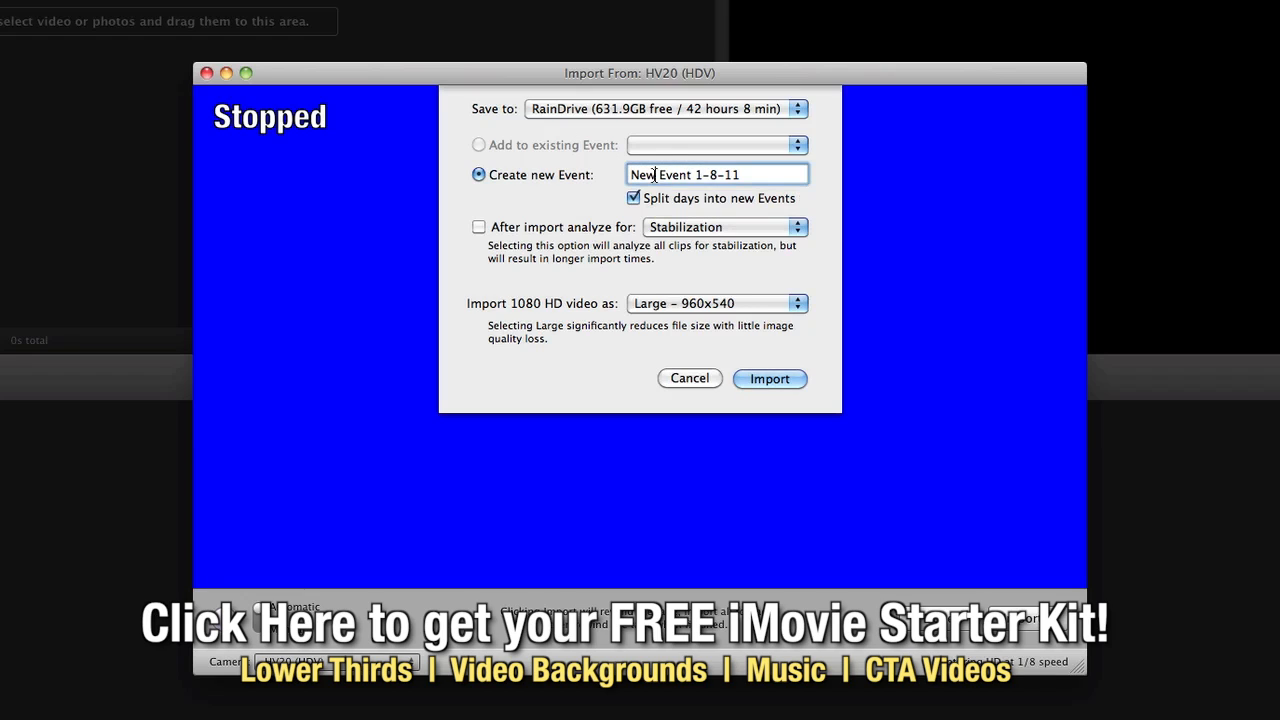
Name the new import event 'doctor'.
type("doctor")
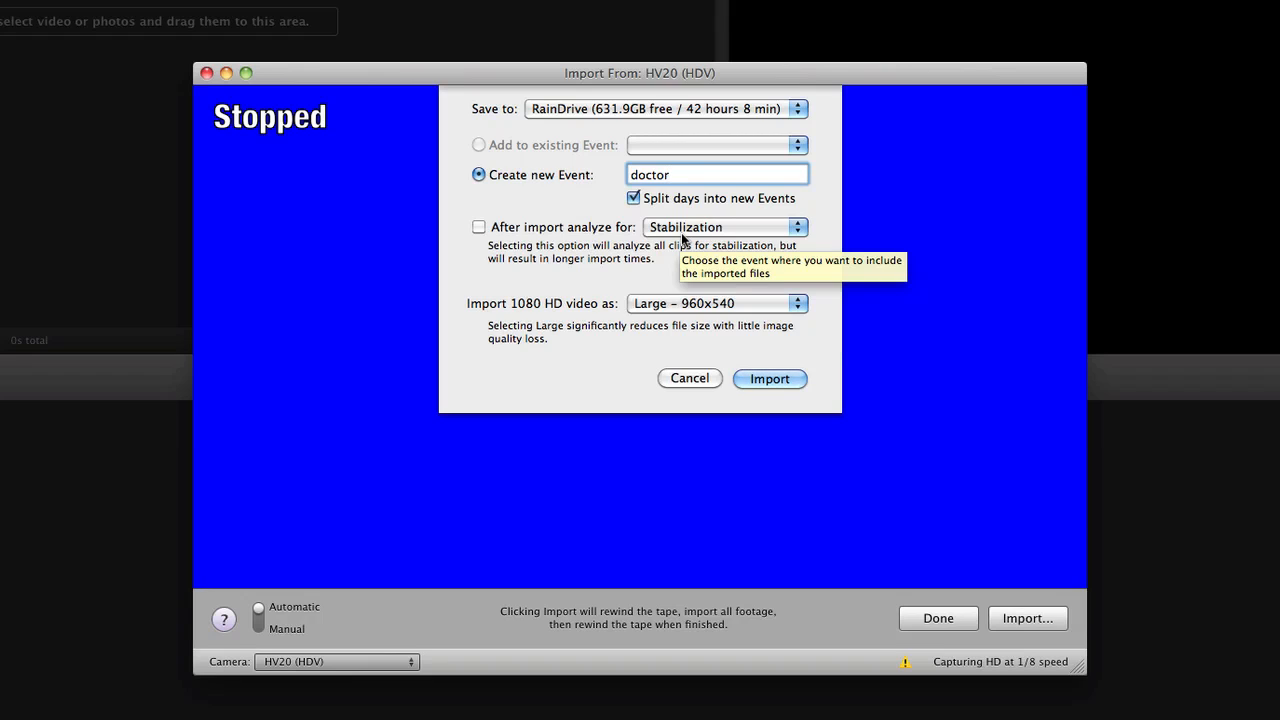
mouse_move(586, 290)
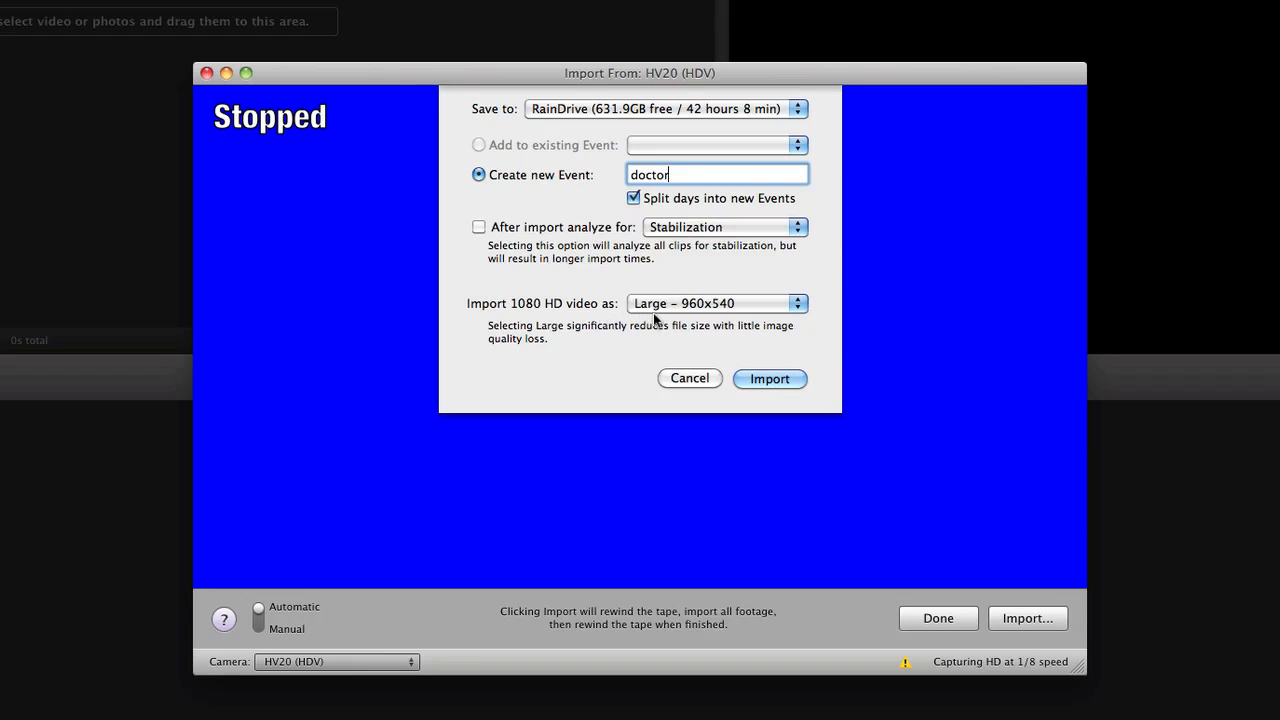
left_click(715, 303)
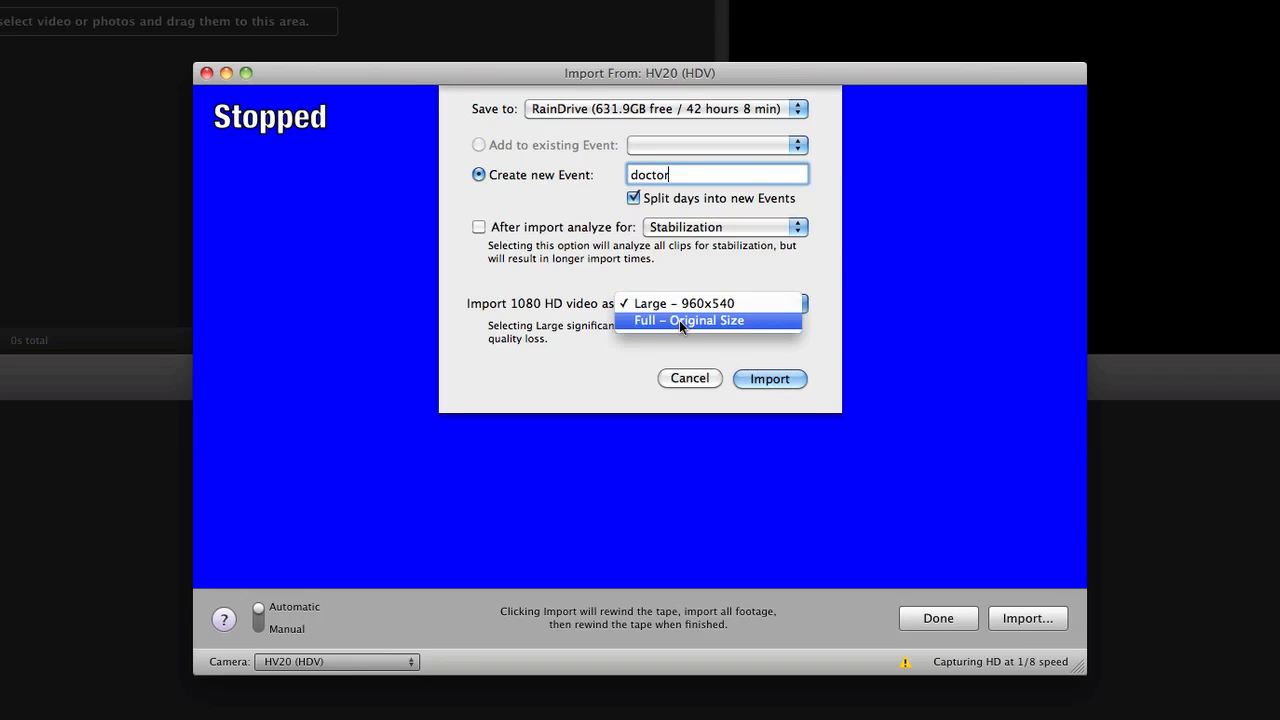
mouse_move(675, 303)
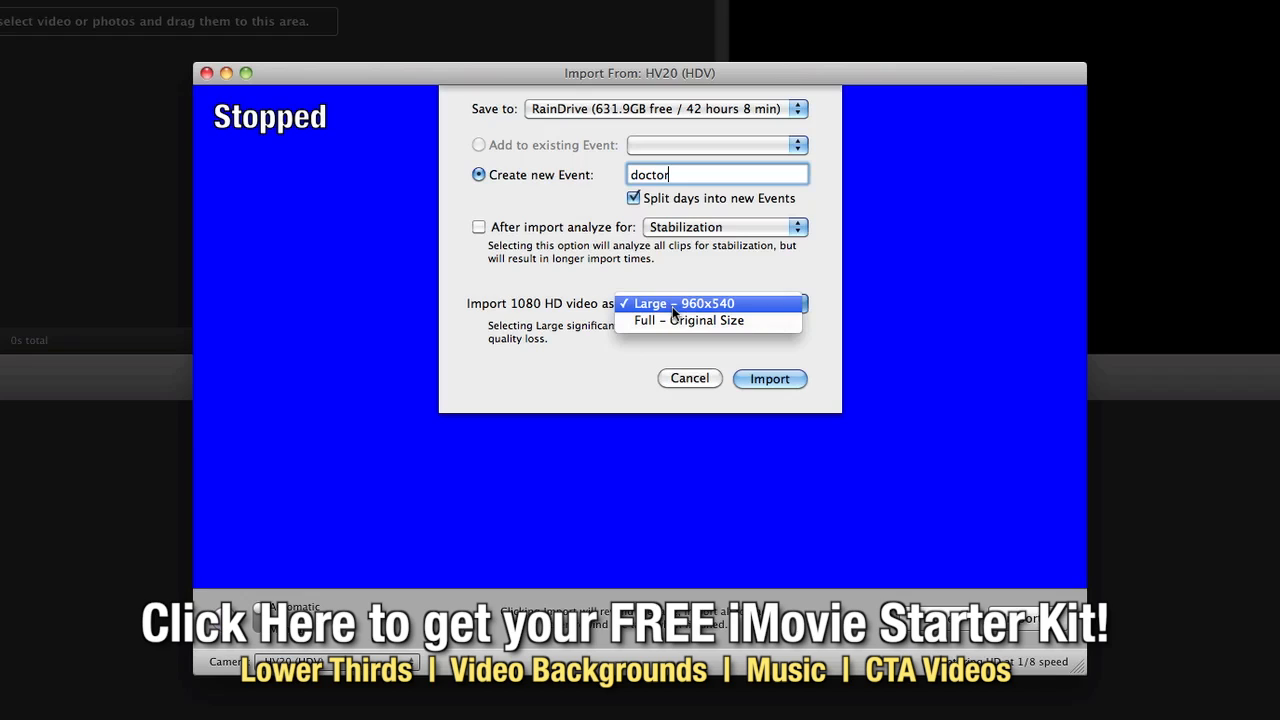
mouse_move(658, 317)
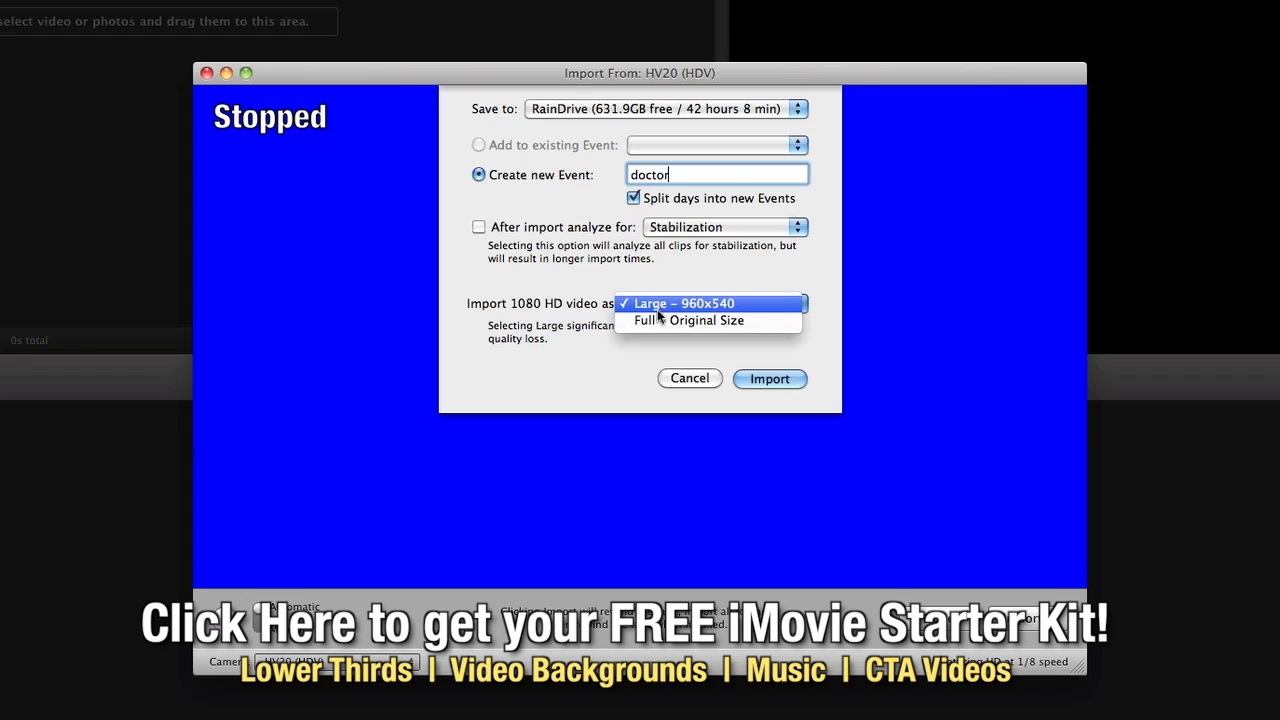
mouse_move(658, 320)
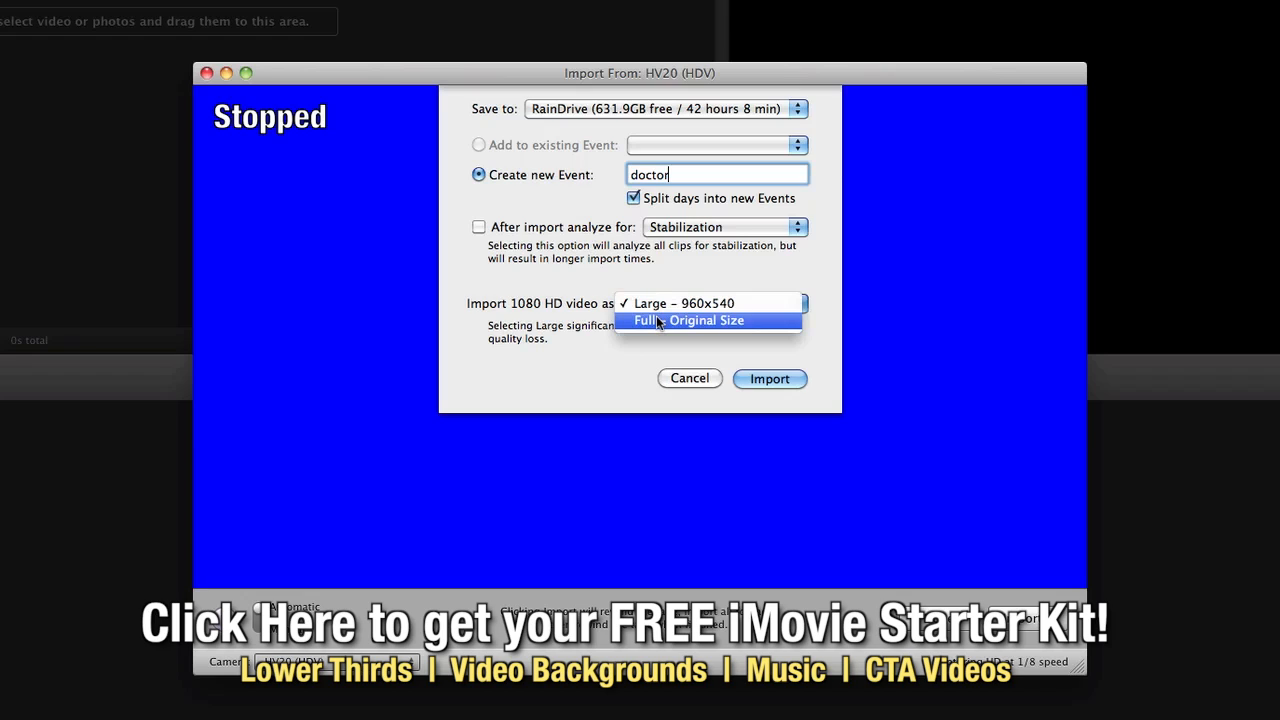
left_click(695, 303)
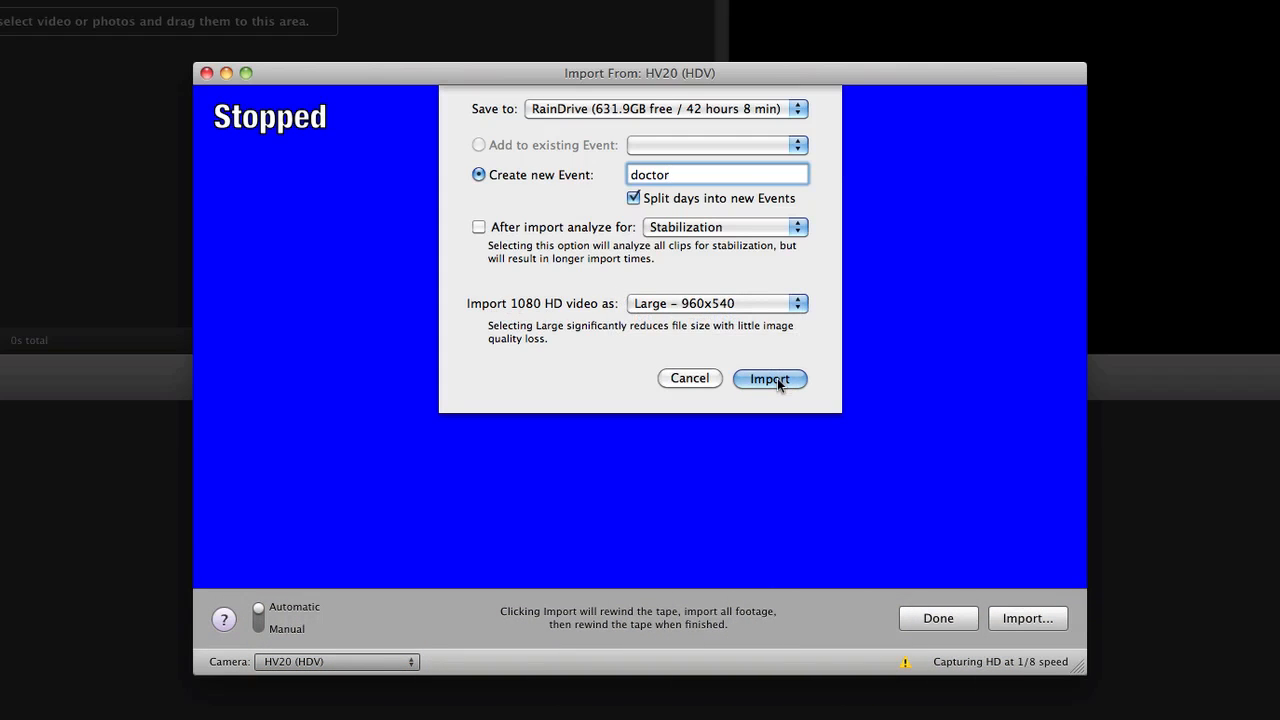
Capture the HV20 tape footage into the 'doctor' event until importing stops.
left_click(769, 379)
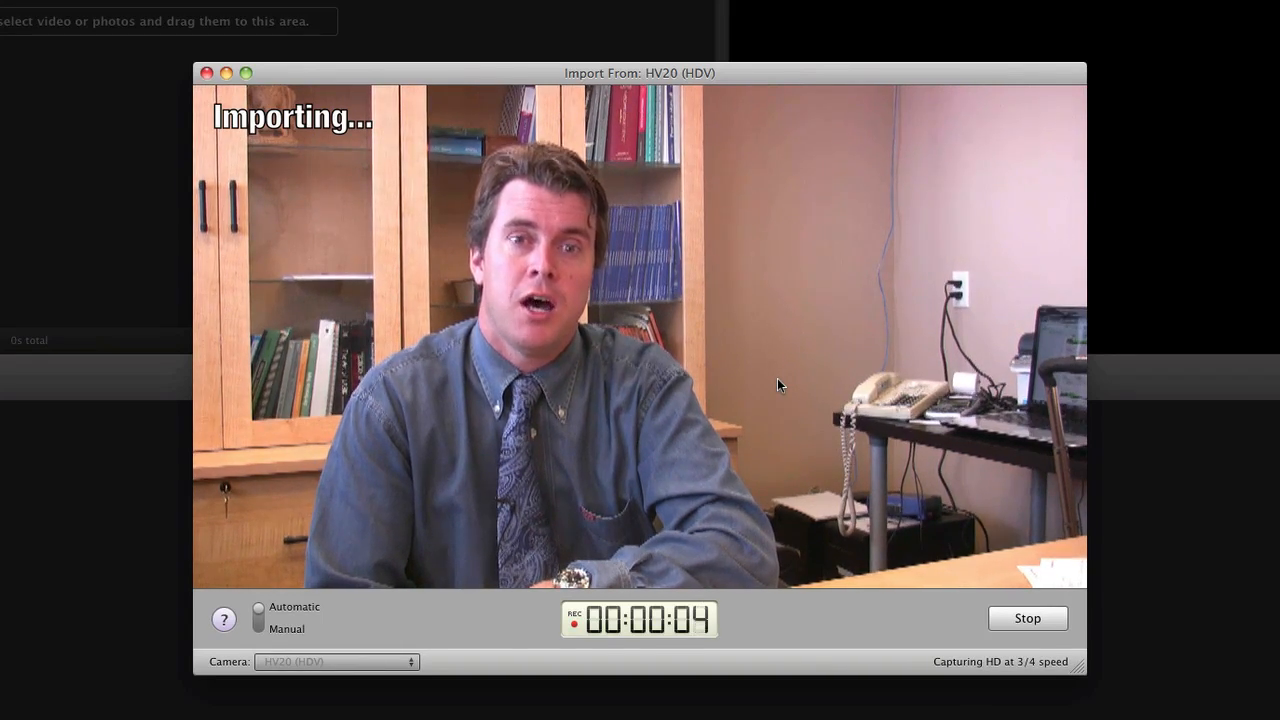
left_click(1027, 618)
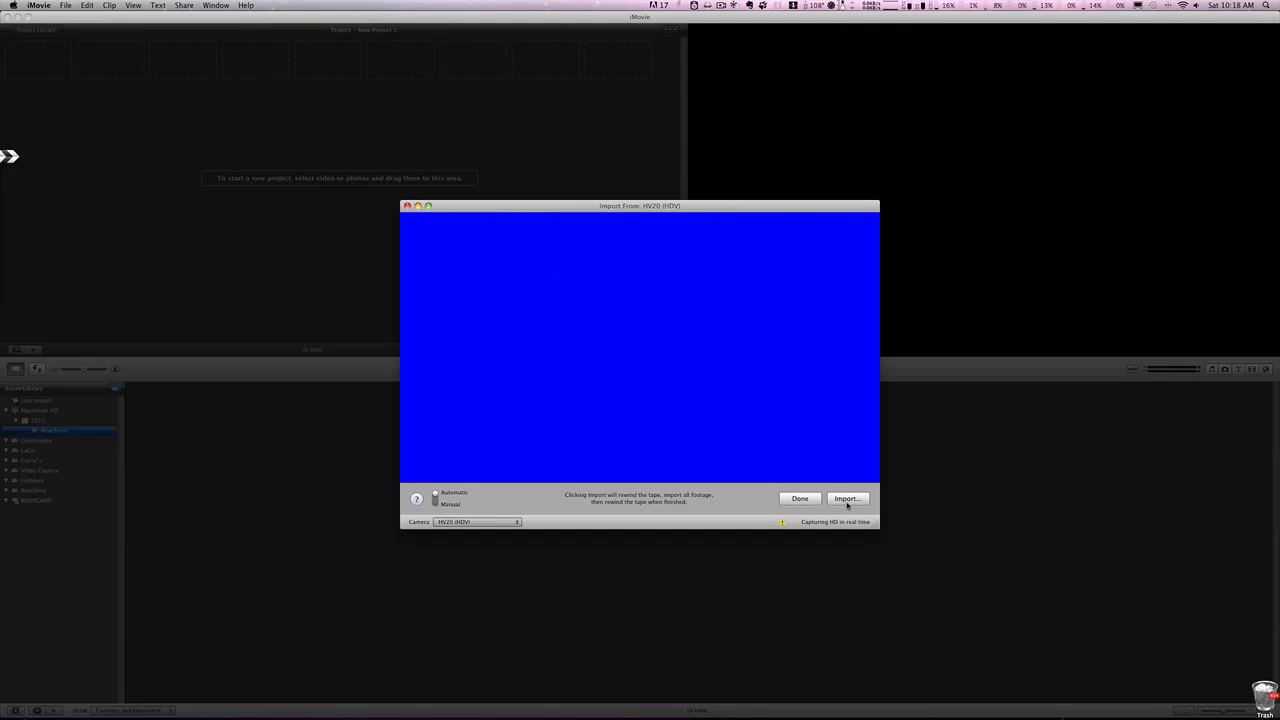
Dismiss the Camera Import Complete alert and close the import window with Done.
left_click(848, 498)
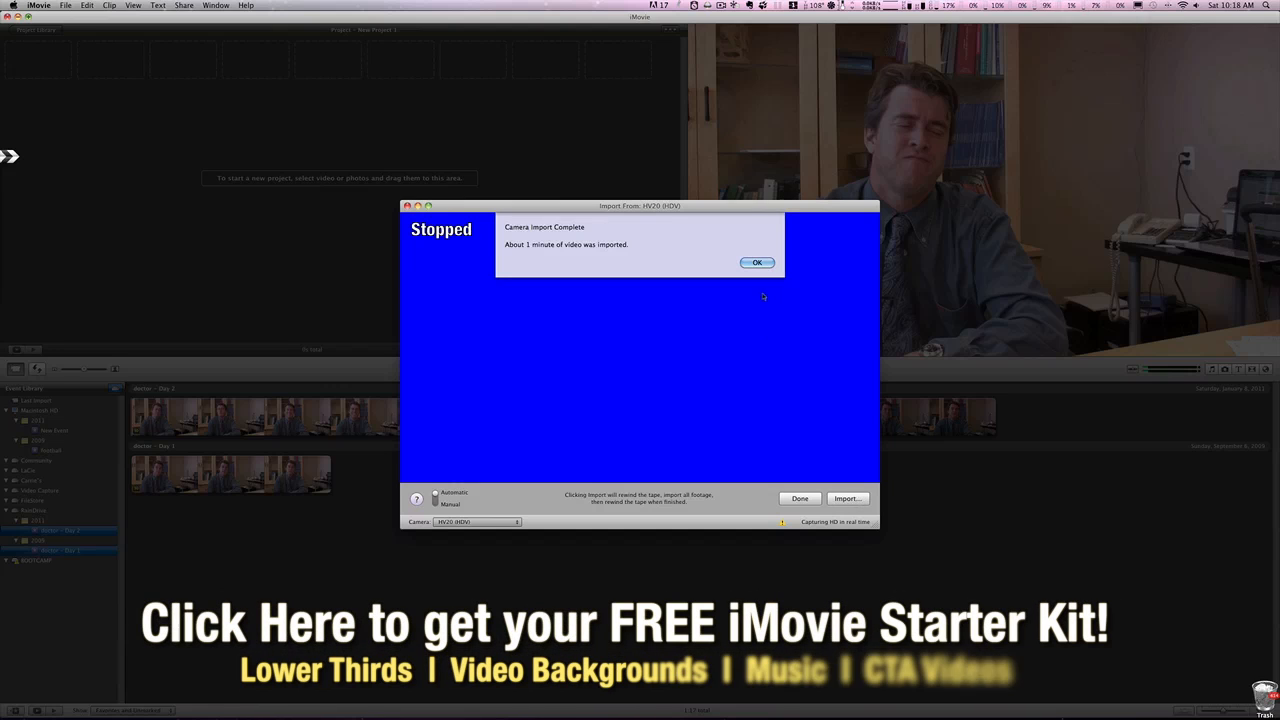
left_click(756, 262)
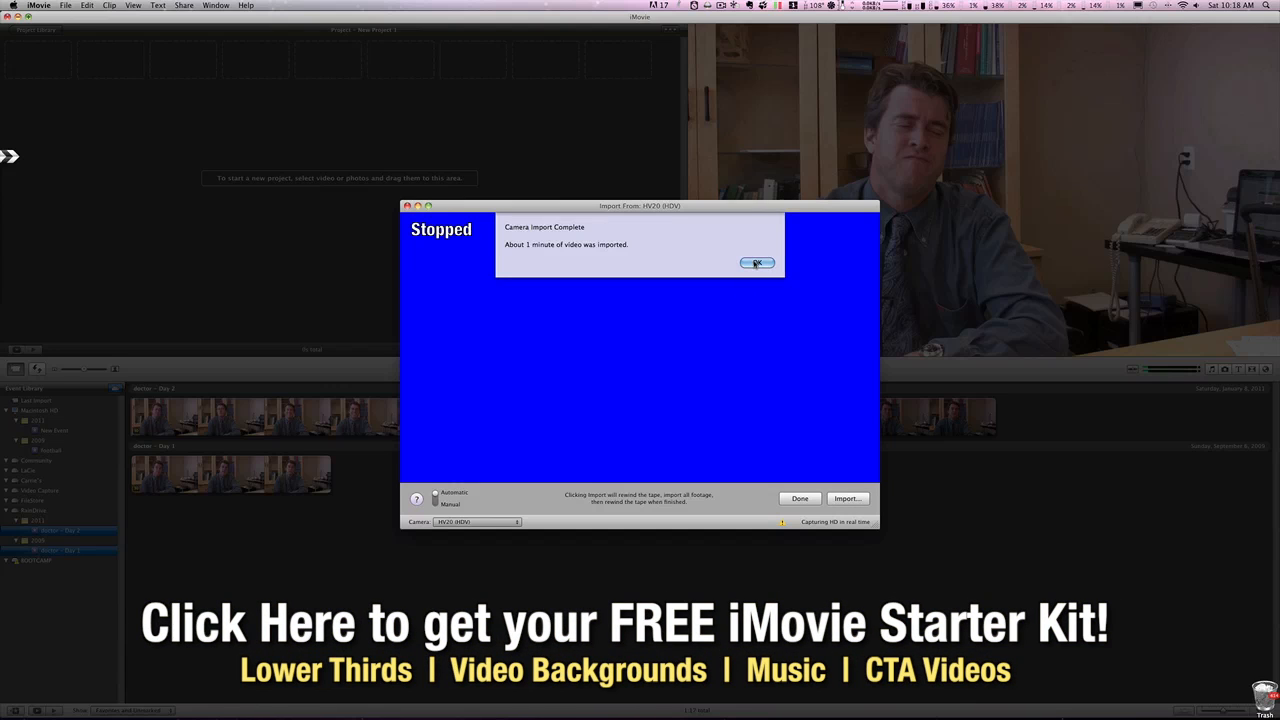
left_click(756, 262)
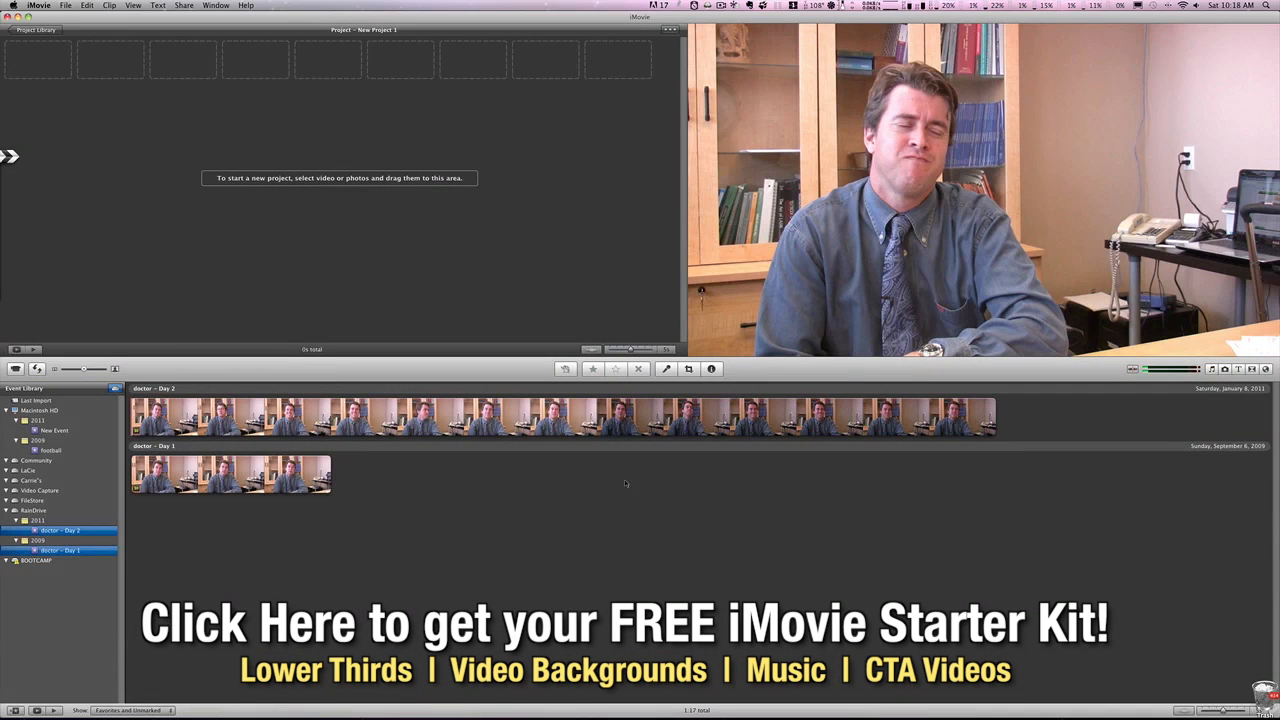